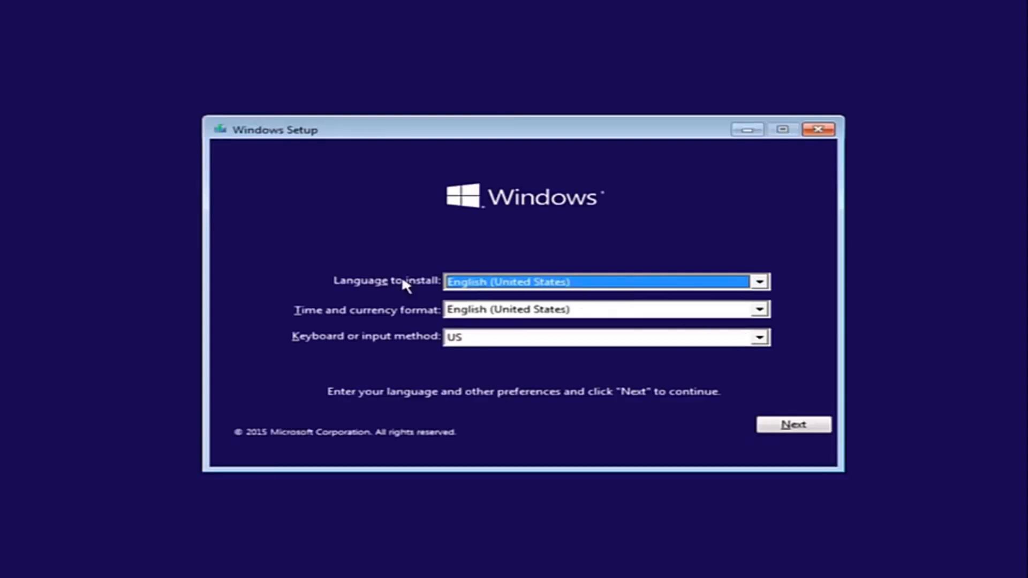
pyautogui.moveTo(488, 319)
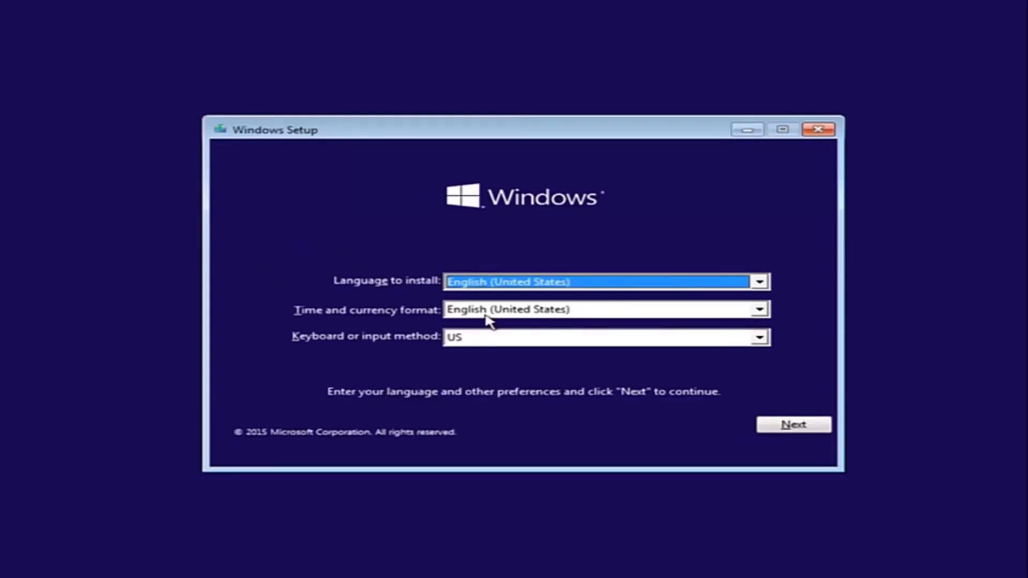
pyautogui.moveTo(350, 295)
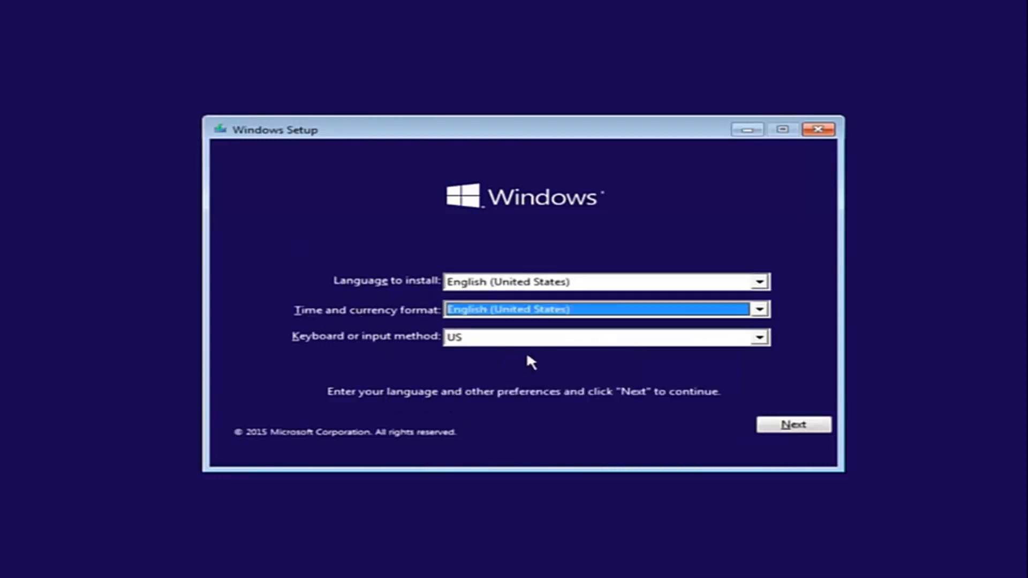
# Accept English (United States) language, time format and US keyboard in Windows Setup.
pyautogui.click(794, 424)
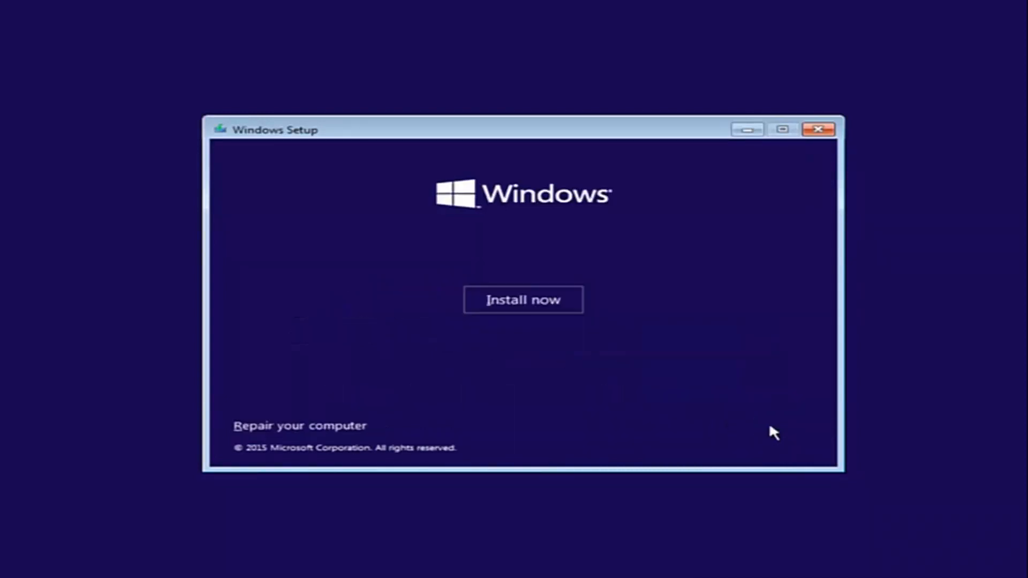
pyautogui.moveTo(299, 425)
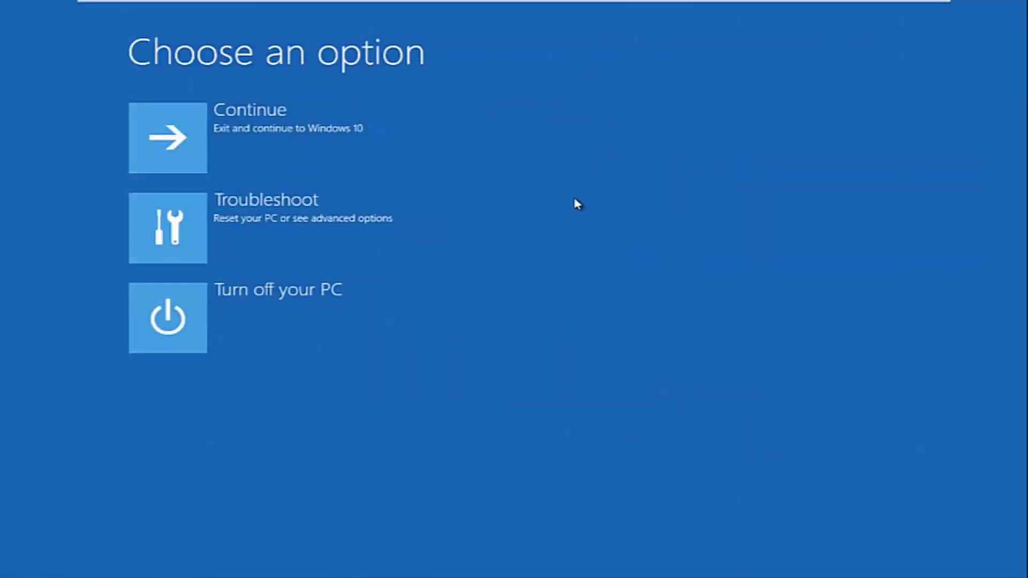
pyautogui.moveTo(248, 219)
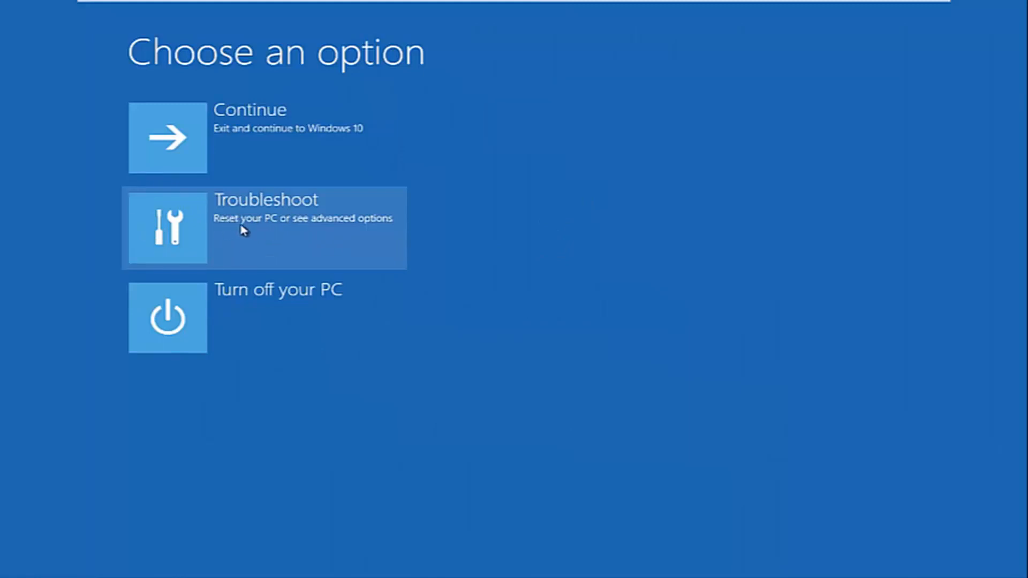
pyautogui.moveTo(313, 234)
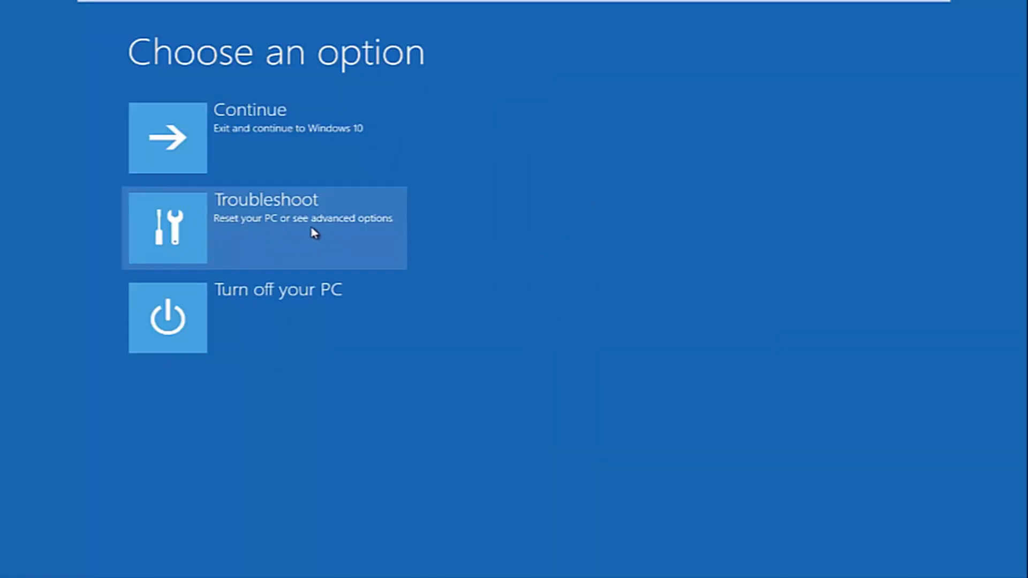
# Go from Choose an option into the Troubleshoot menu.
pyautogui.click(262, 228)
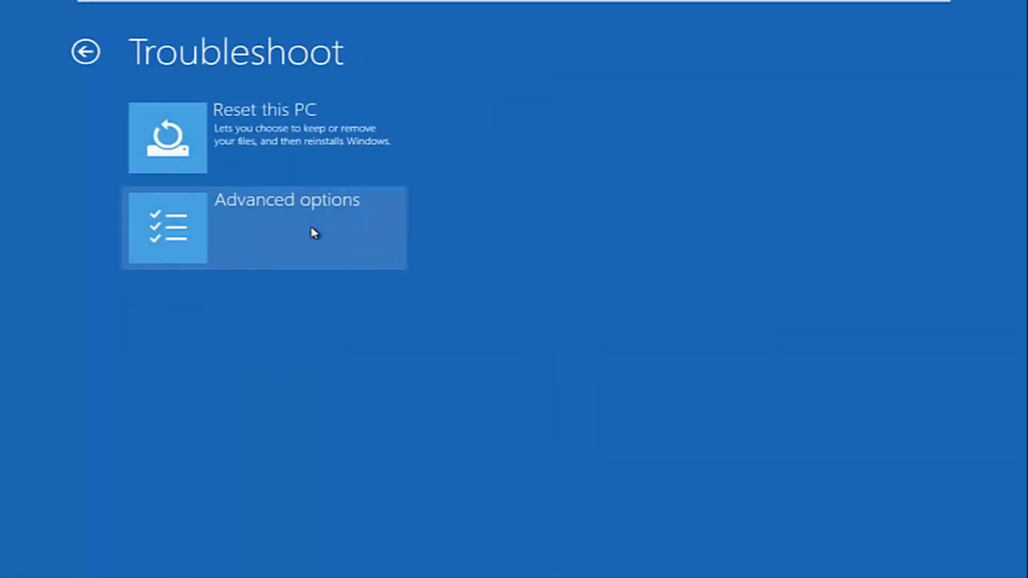
pyautogui.moveTo(238, 14)
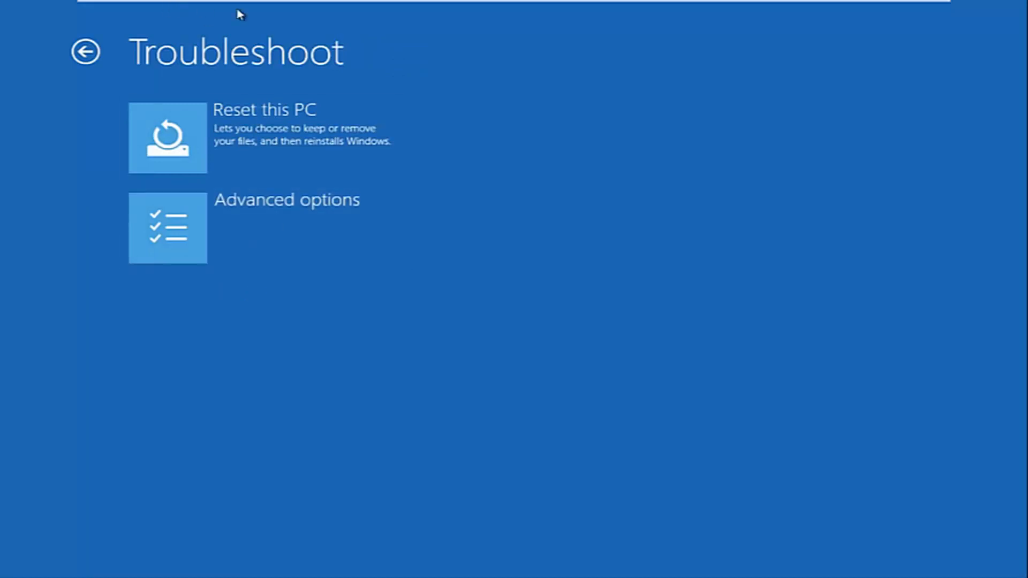
pyautogui.moveTo(237, 237)
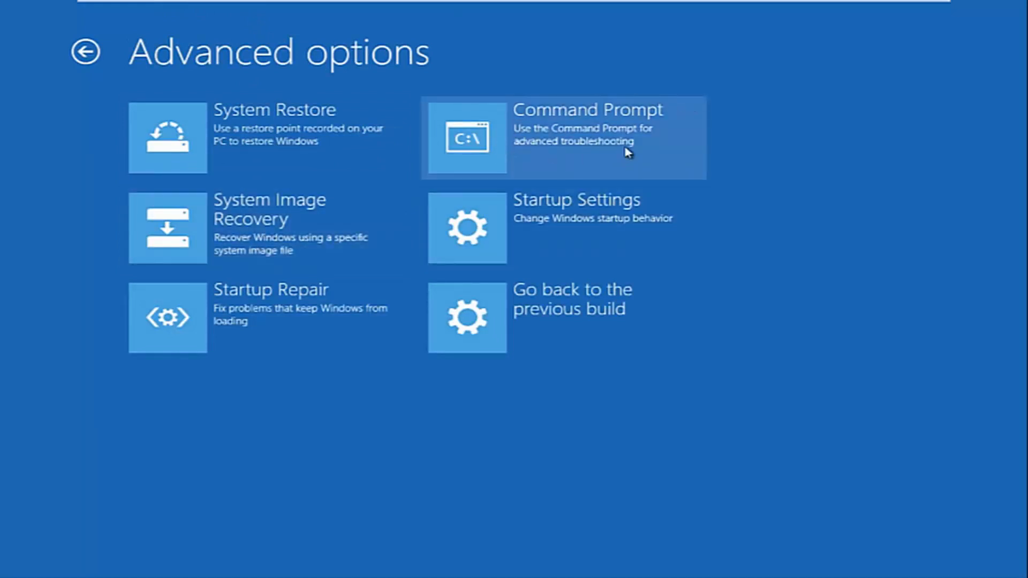
# Launch Command Prompt from Advanced options and continue as the Computer account.
pyautogui.click(563, 136)
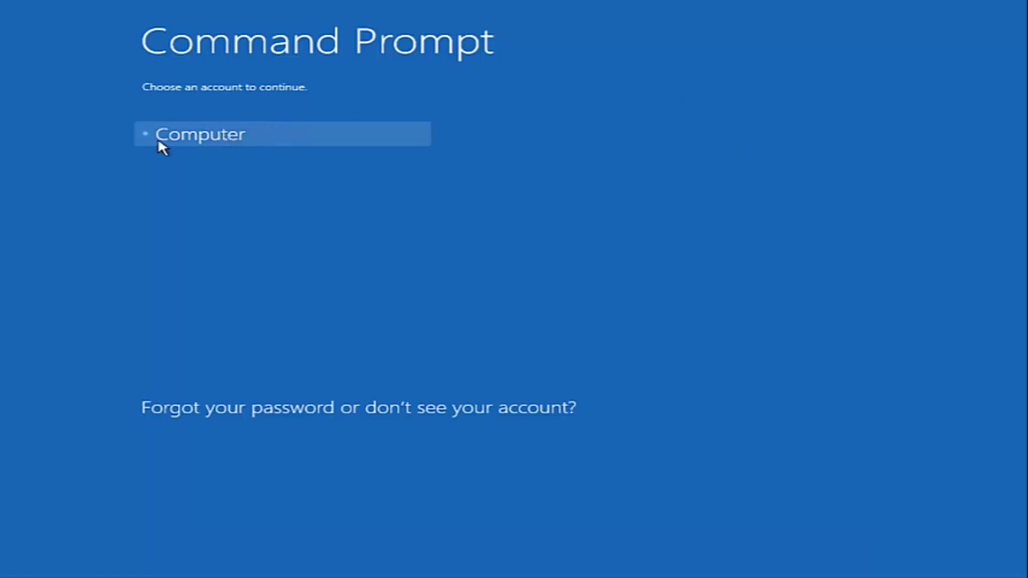
pyautogui.moveTo(236, 126)
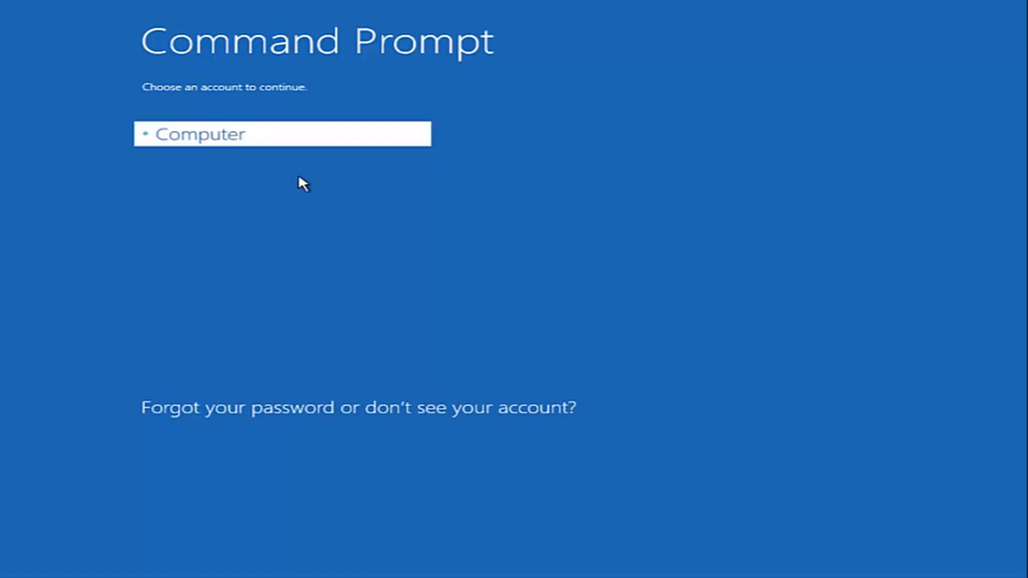
pyautogui.click(282, 134)
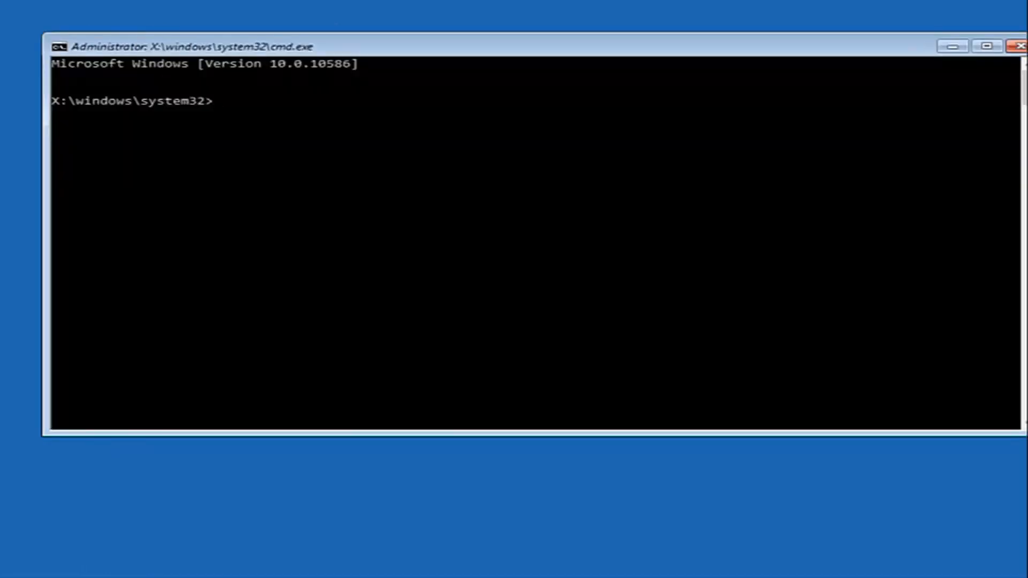
# Run Bootrec /fixmbr to repair the master boot record.
pyautogui.write('B')
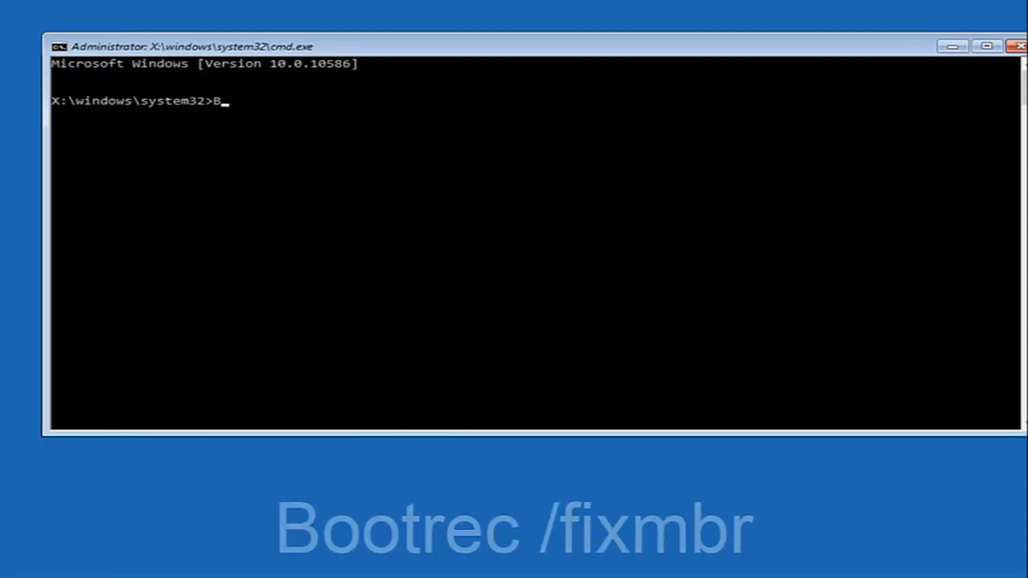
pyautogui.write('ootrec /')
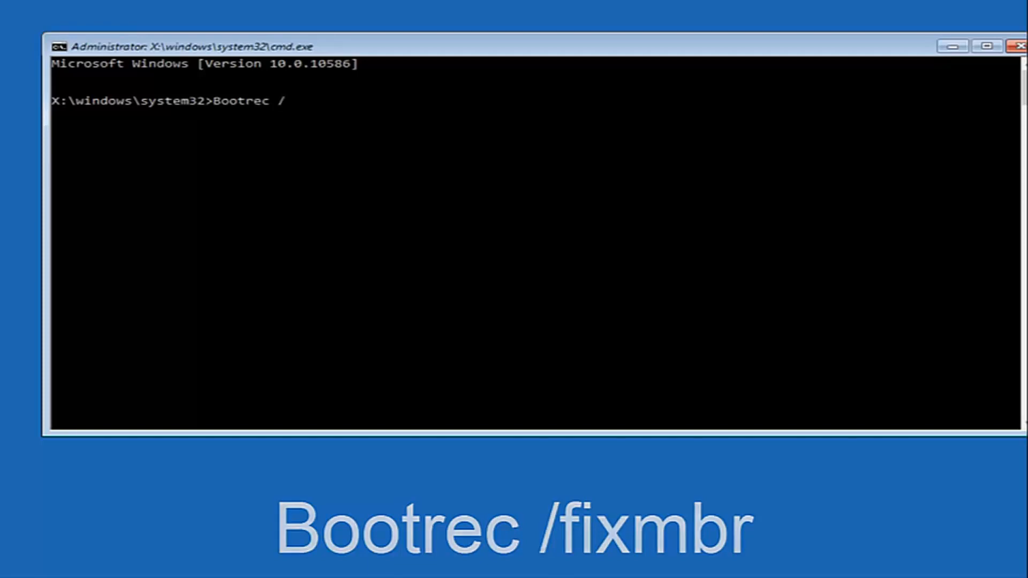
pyautogui.write('fi')
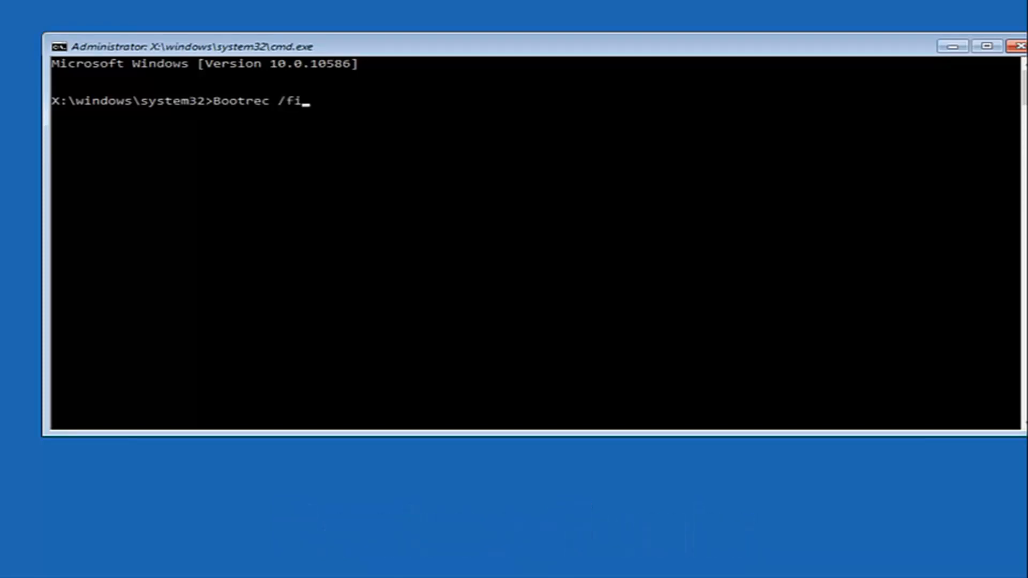
pyautogui.write('xmbr')
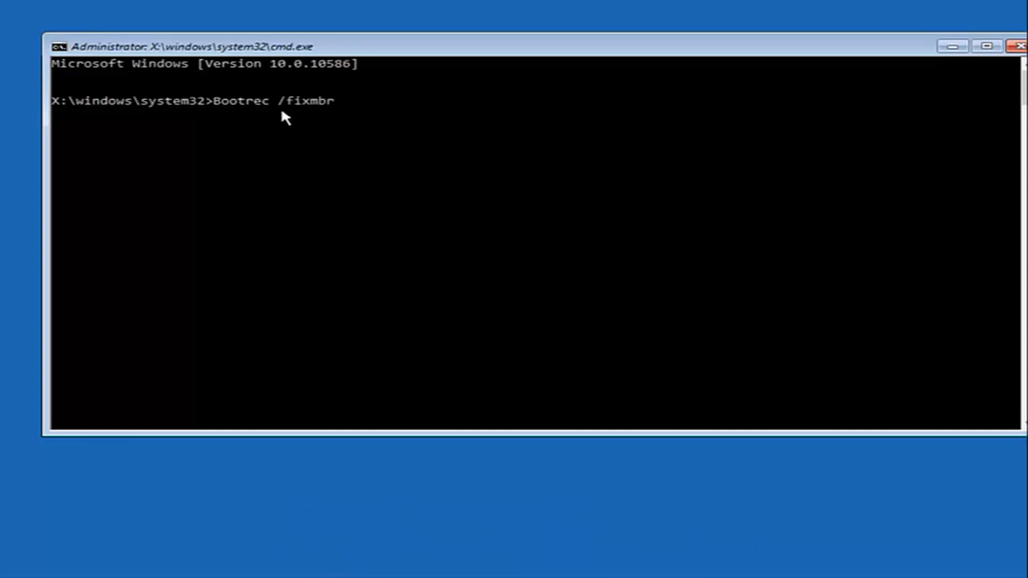
pyautogui.moveTo(268, 199)
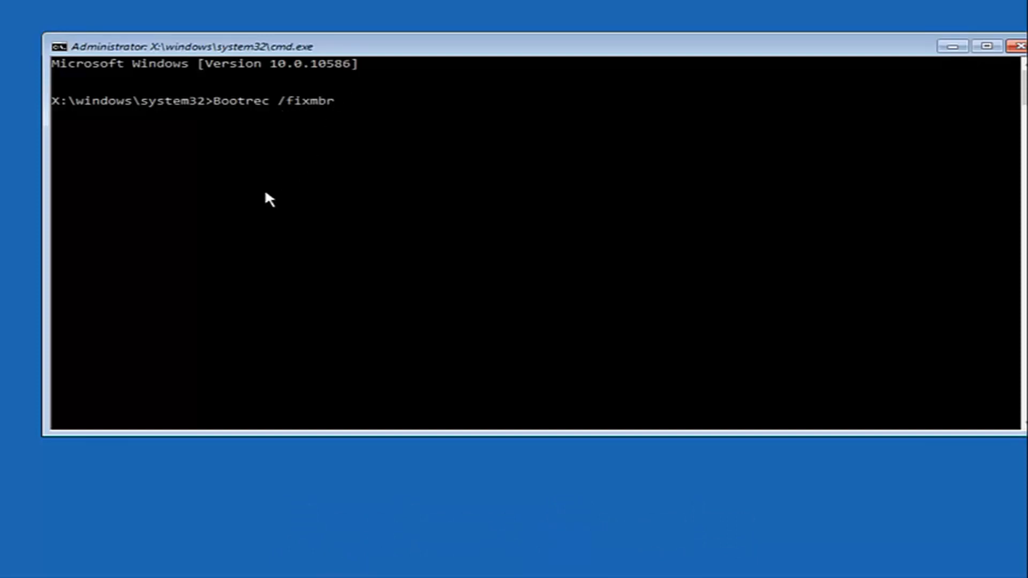
pyautogui.press('enter')
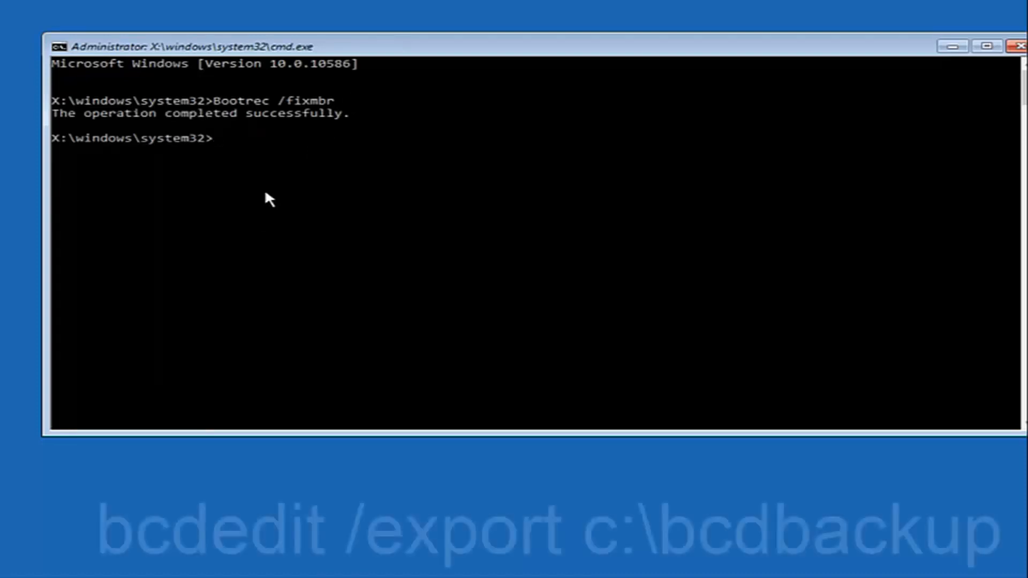
# Export the boot configuration to a backup with bcdedit /export c:\bcdbackup.
pyautogui.write('bc')
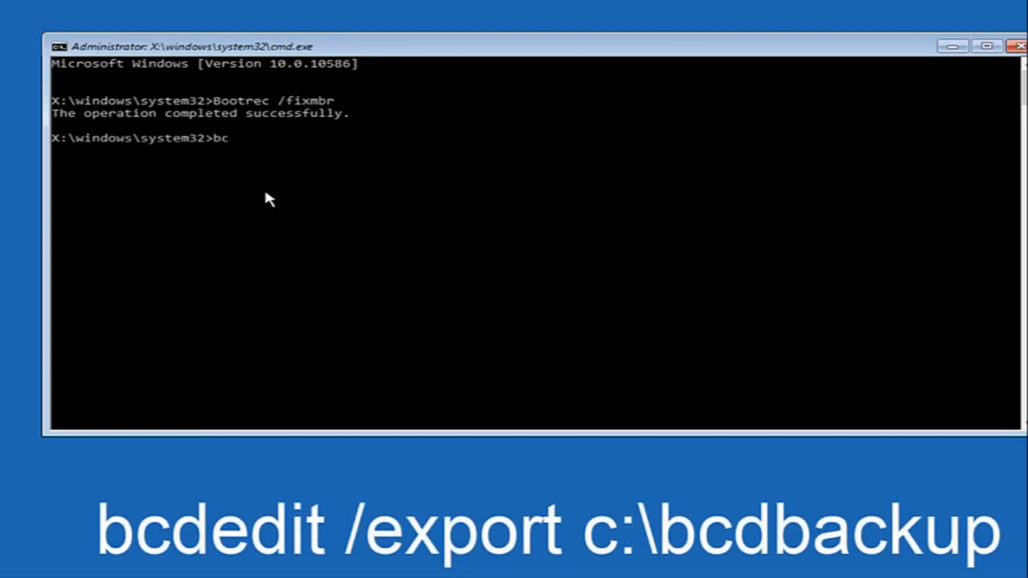
pyautogui.write('dedit')
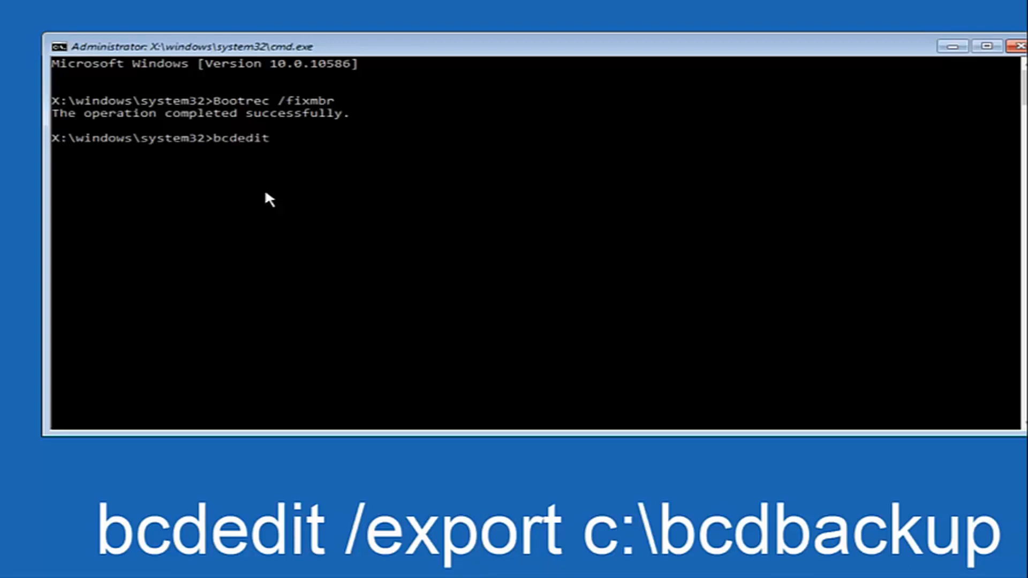
pyautogui.moveTo(275, 220)
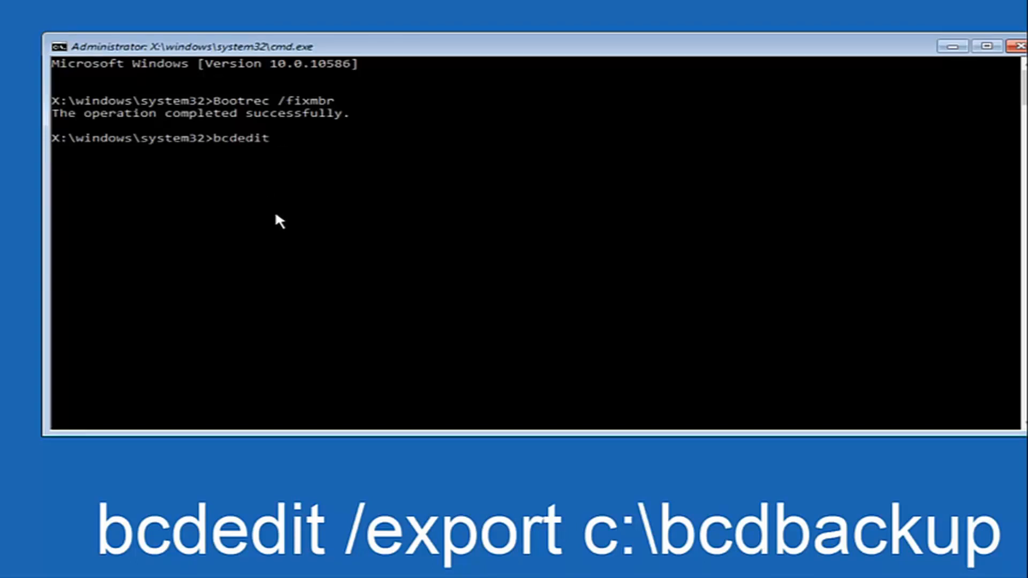
pyautogui.write('/e')
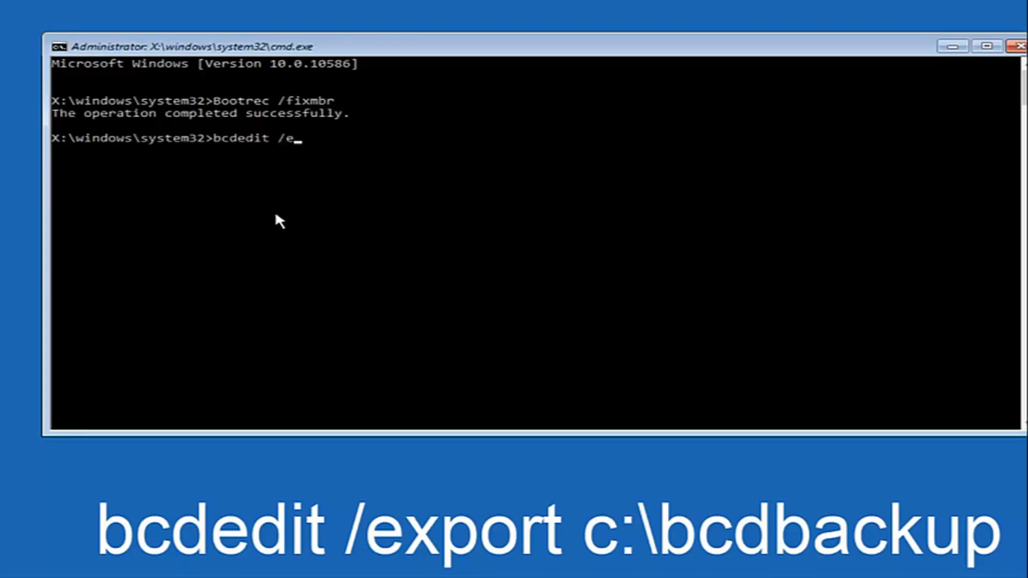
pyautogui.write('xport')
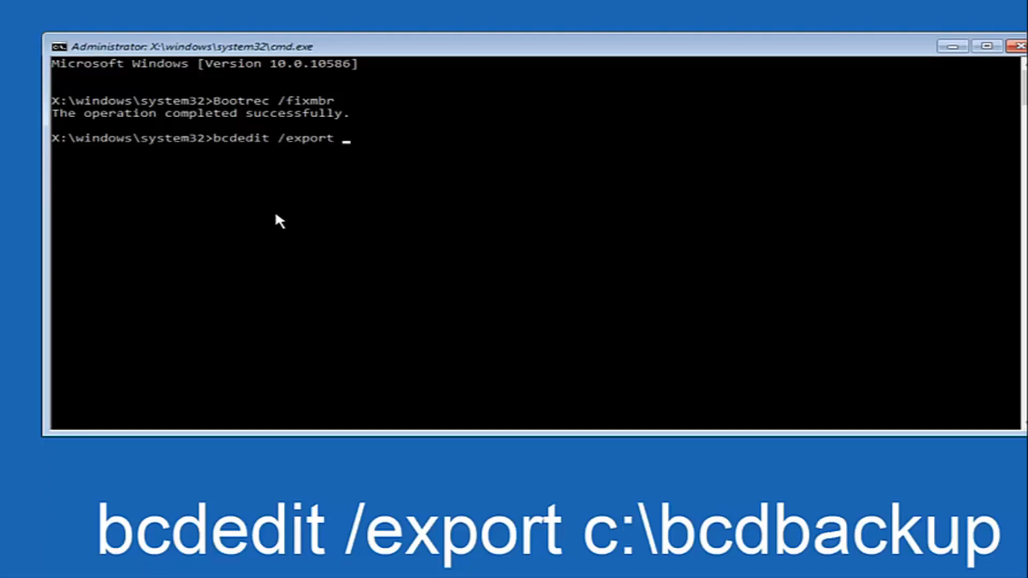
pyautogui.write('c.')
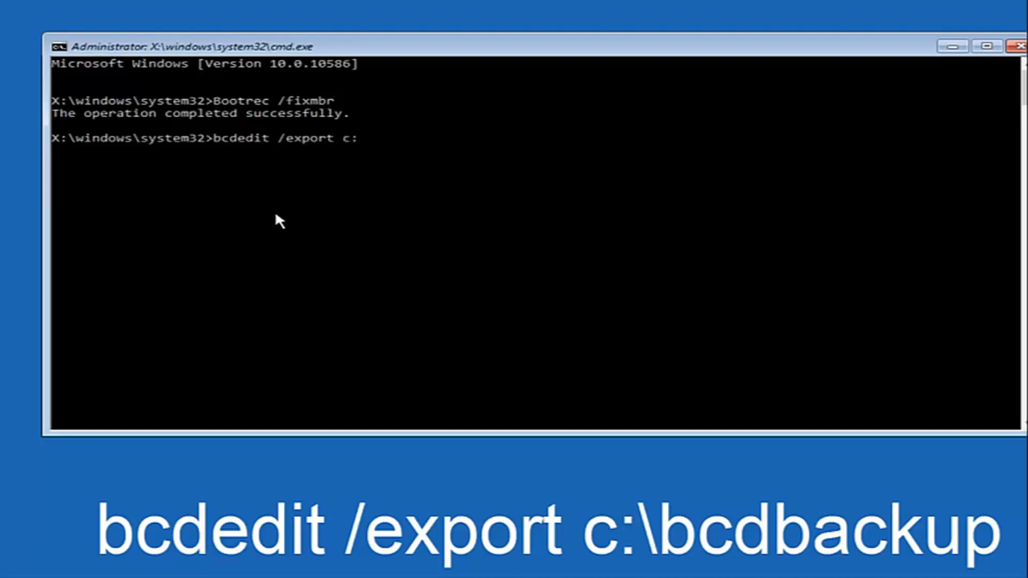
pyautogui.write('\\')
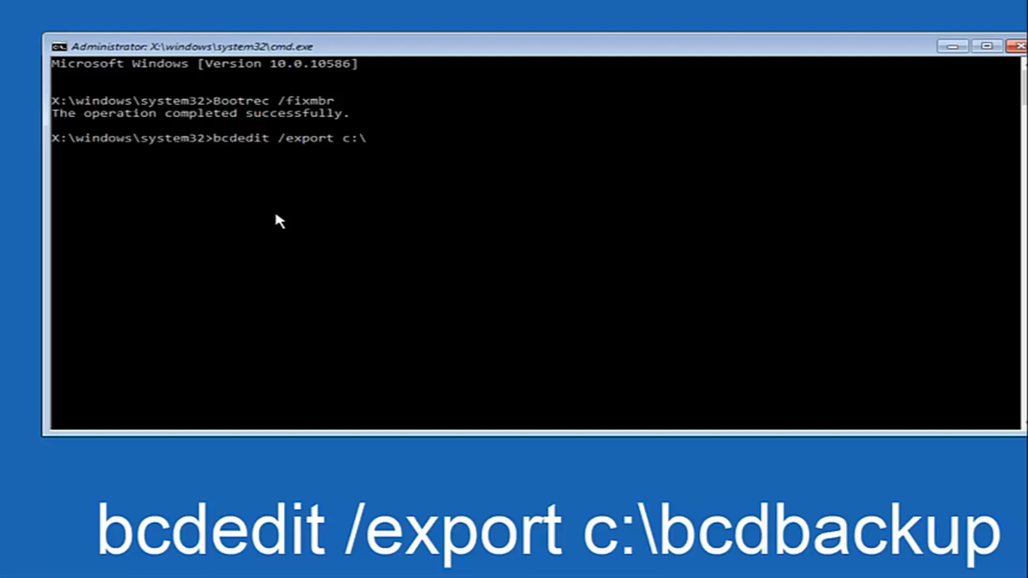
pyautogui.write('bc')
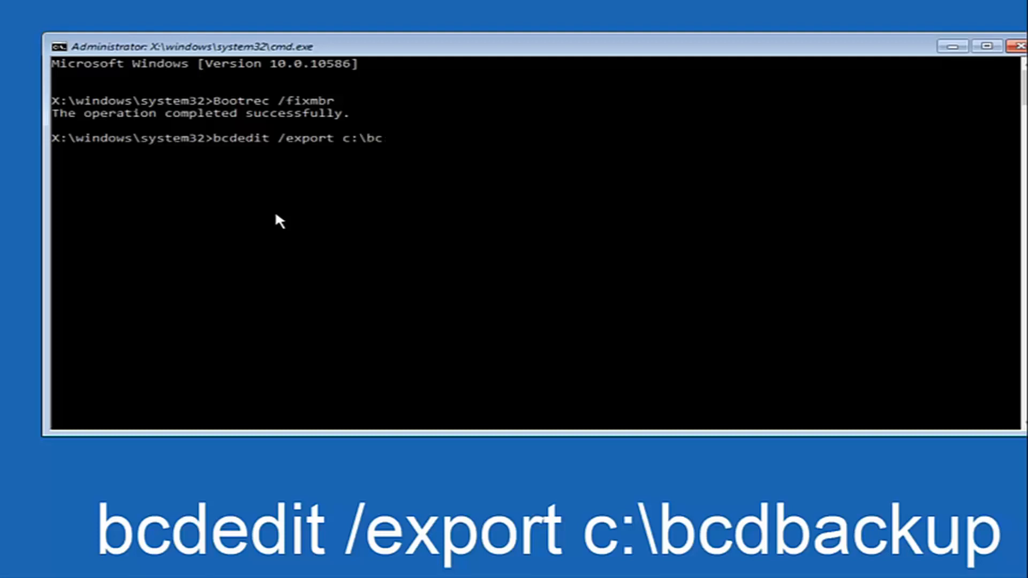
pyautogui.write('dbackup')
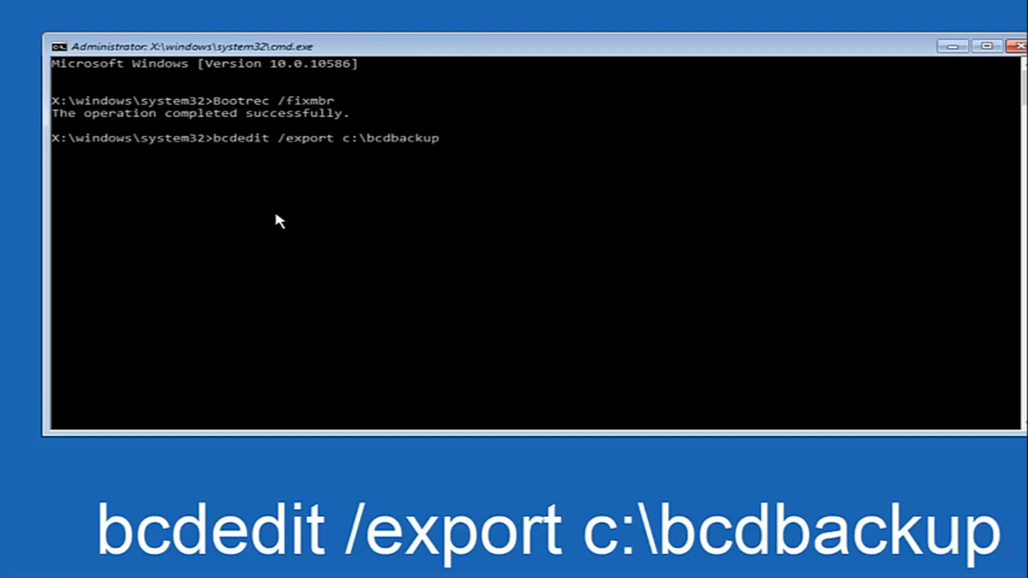
pyautogui.press('Enter')
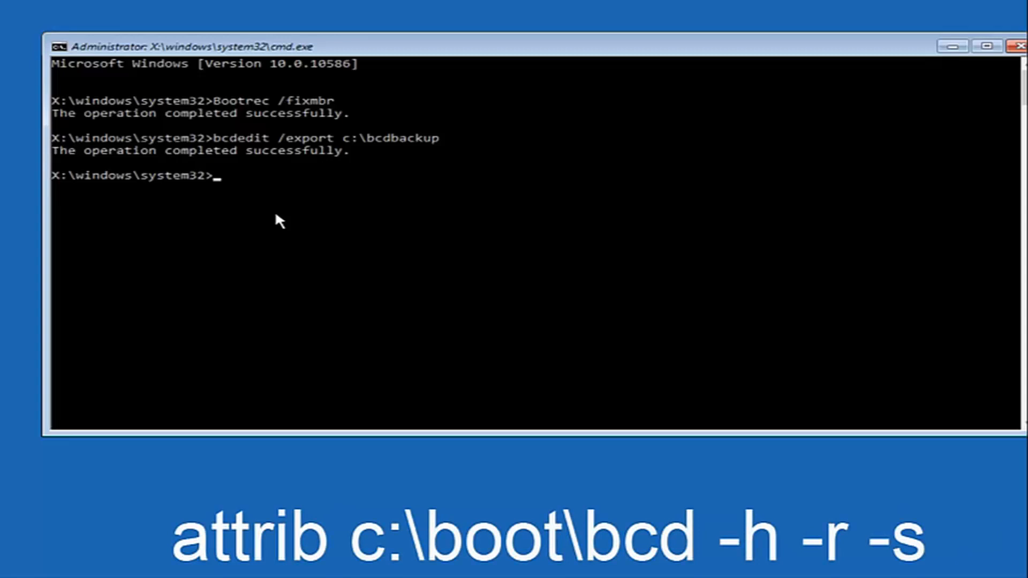
# Clear hidden, read-only and system attributes with attrib c:\boot\bcd -h -r -s.
pyautogui.write('att')
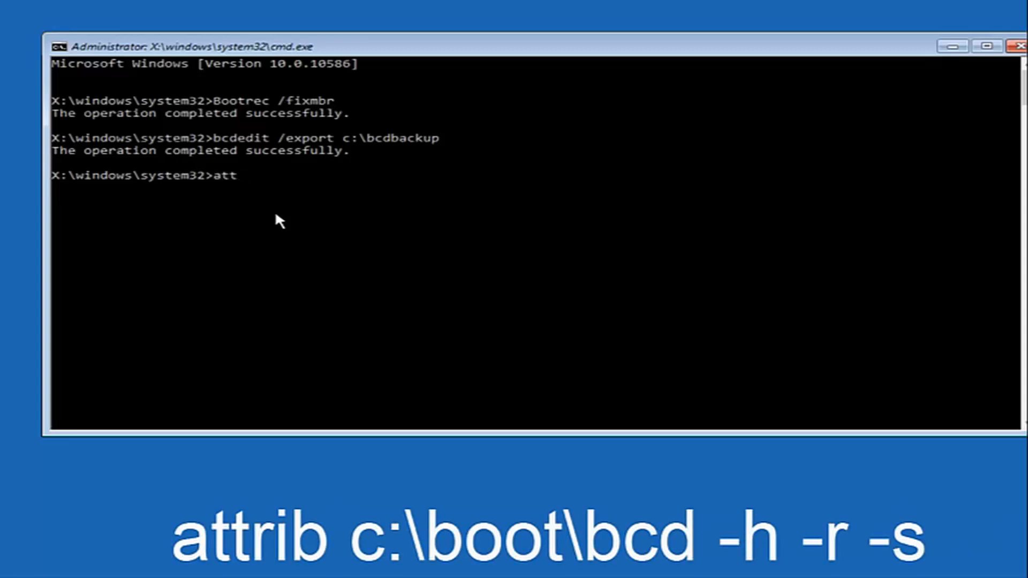
pyautogui.write('rib c:')
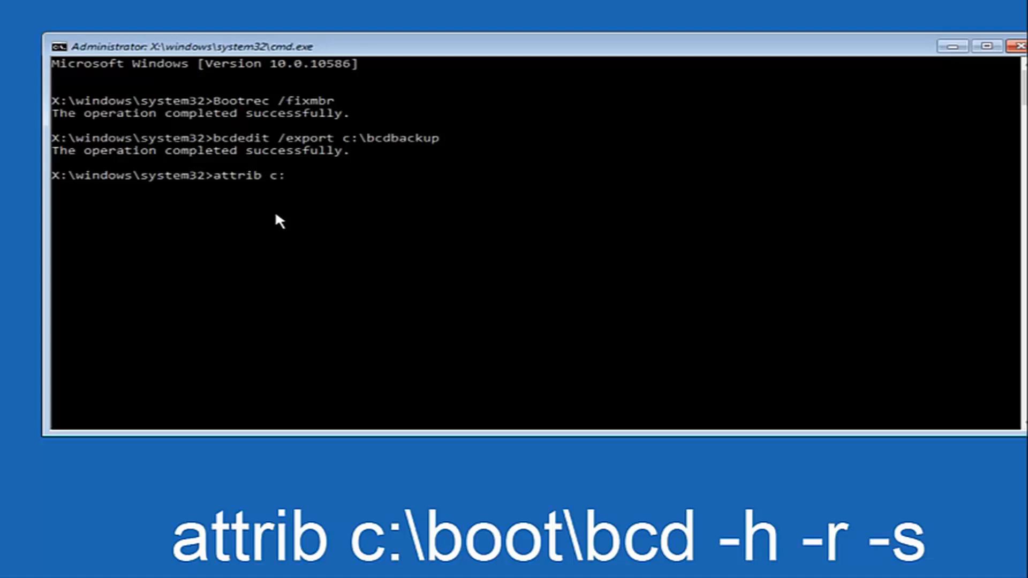
pyautogui.write('\\')
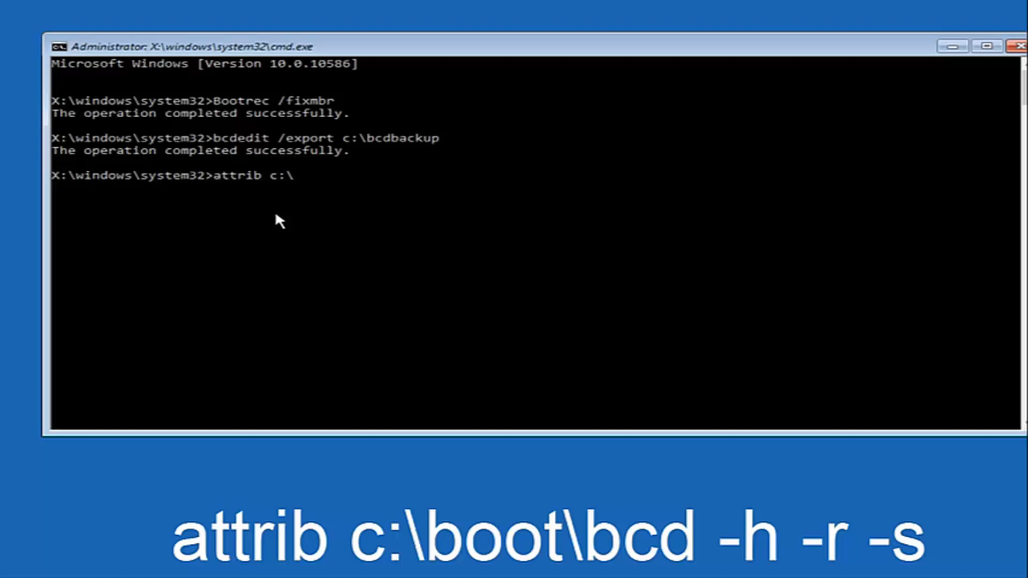
pyautogui.write('boo')
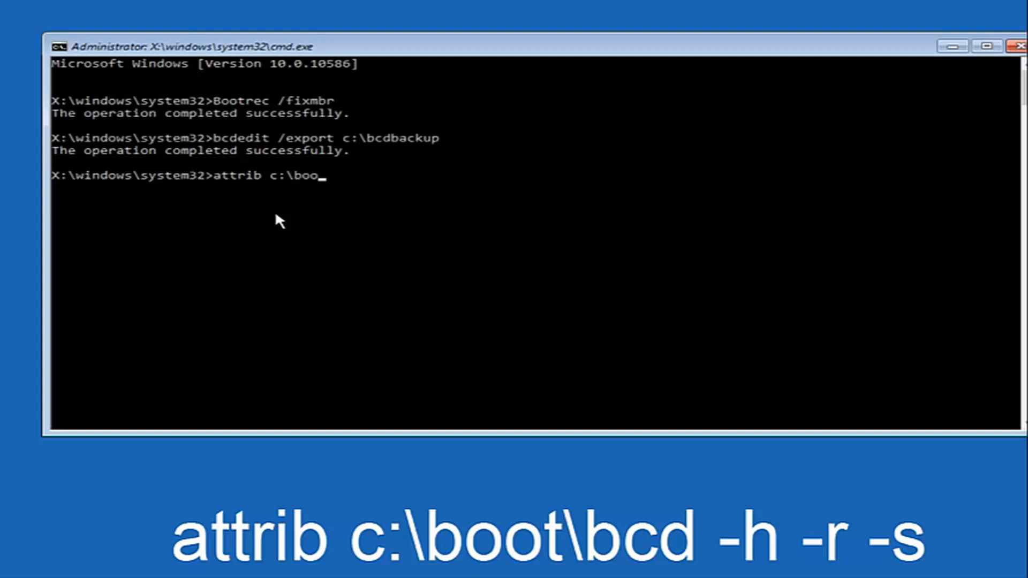
pyautogui.write('t\\')
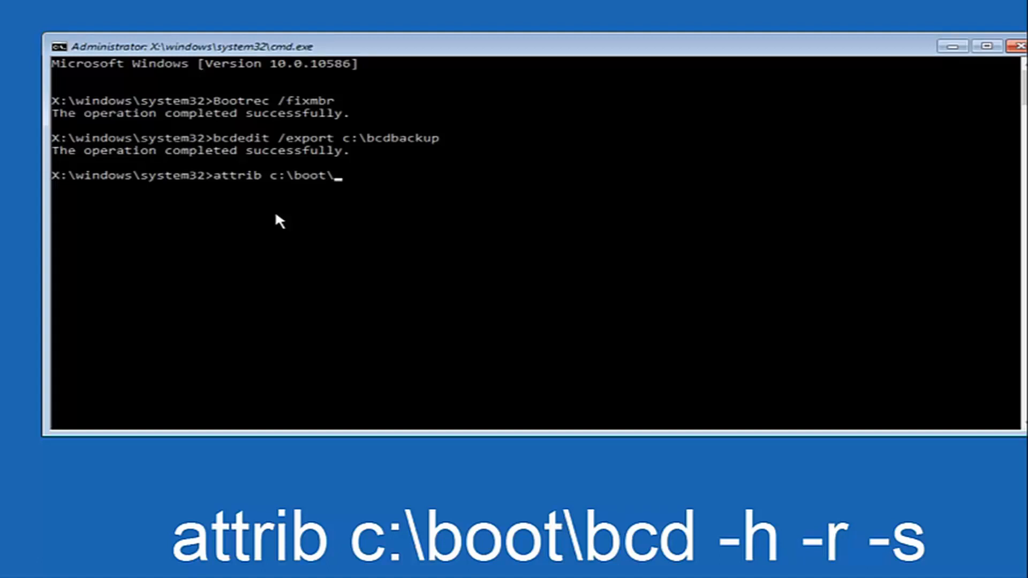
pyautogui.write('bcd')
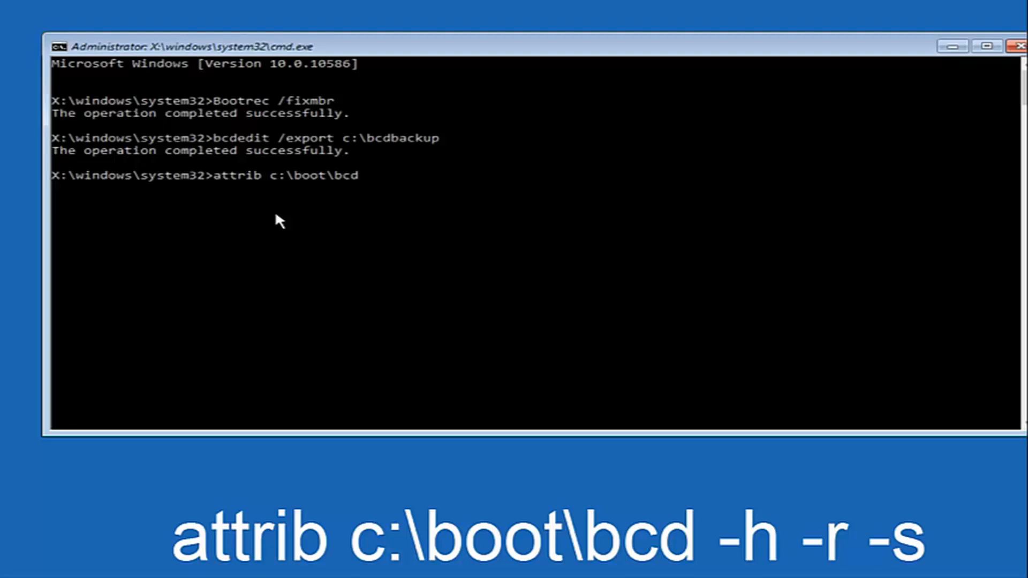
pyautogui.write('-h')
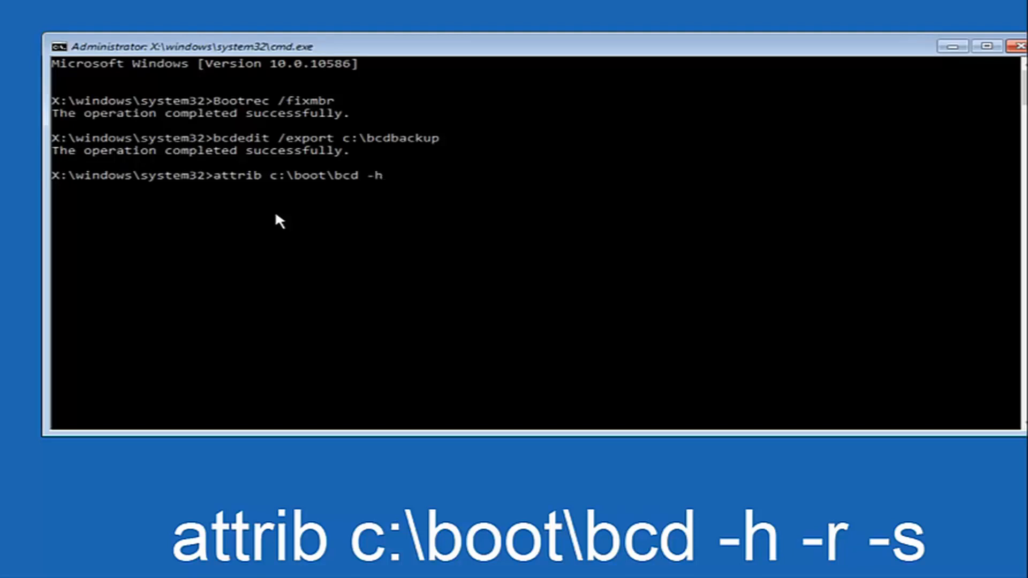
pyautogui.write('-r')
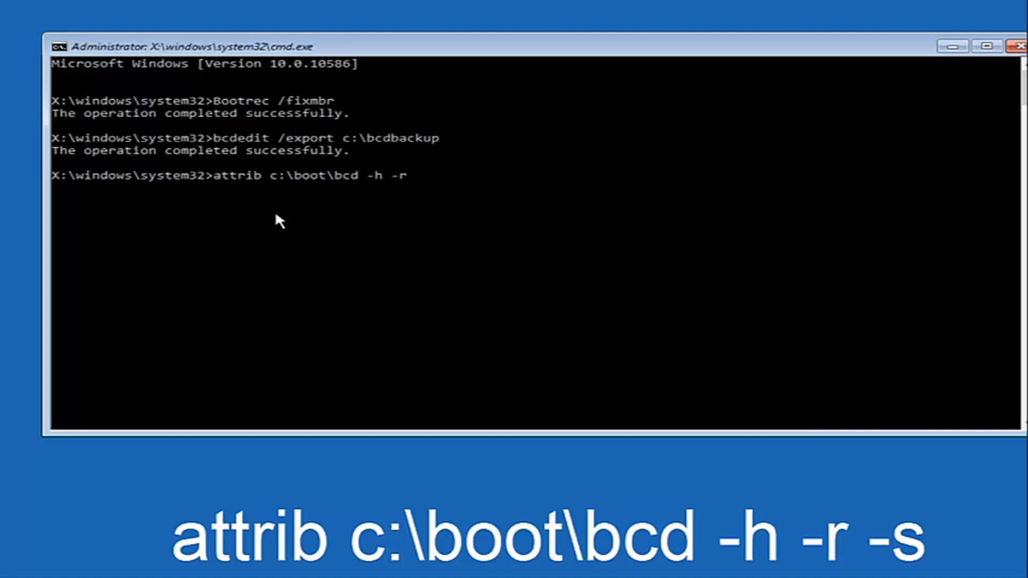
pyautogui.write('-s')
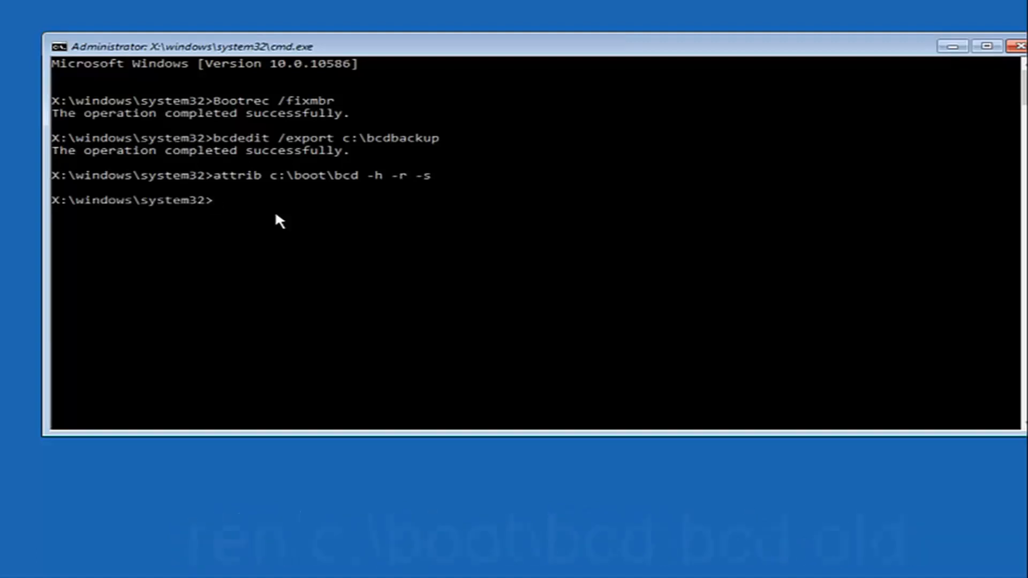
# Run ren c:\boot\bcd bcd.old to rename the boot configuration file.
pyautogui.write('ren')
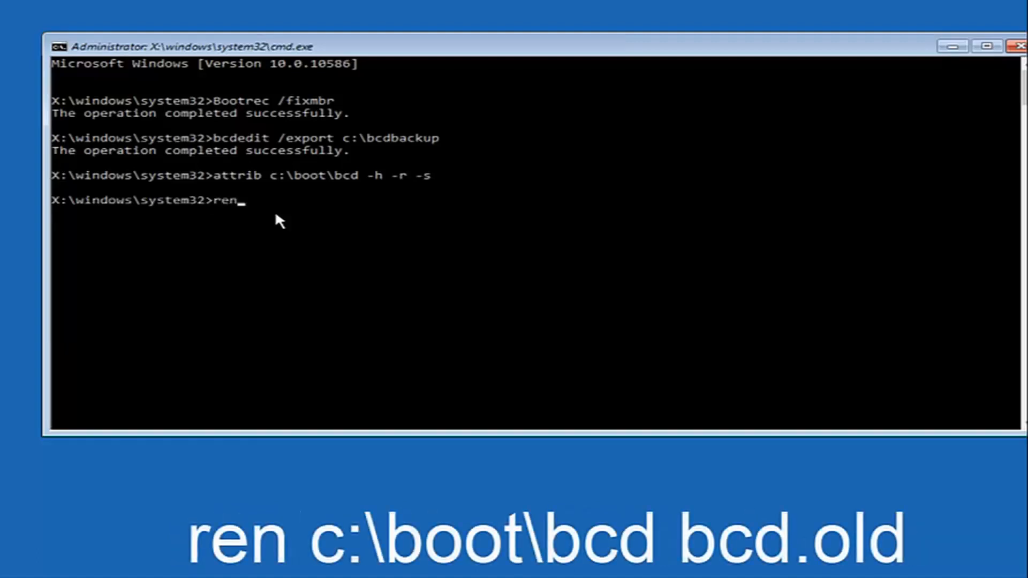
pyautogui.write('c')
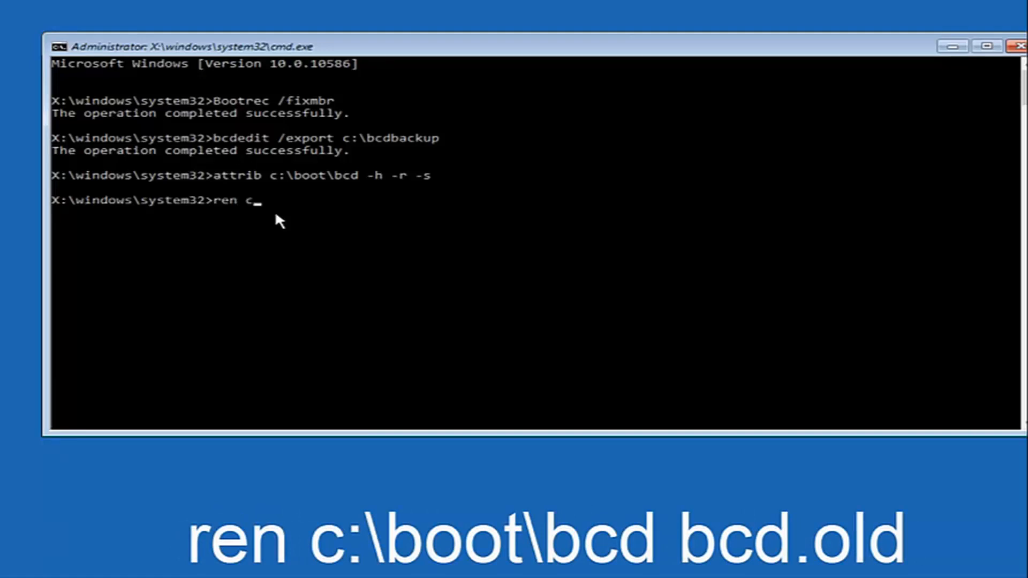
pyautogui.write('\\')
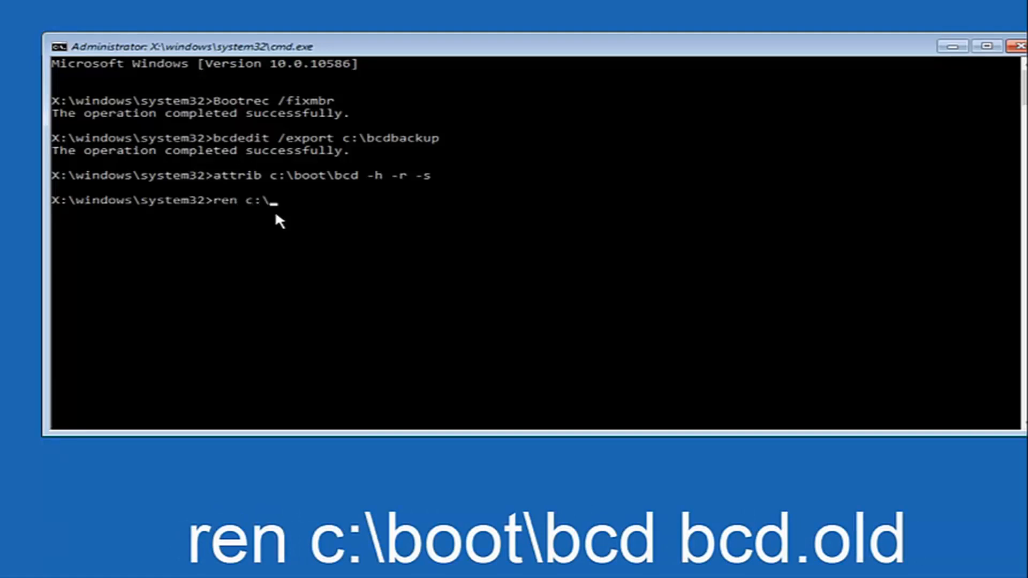
pyautogui.write('boot\\')
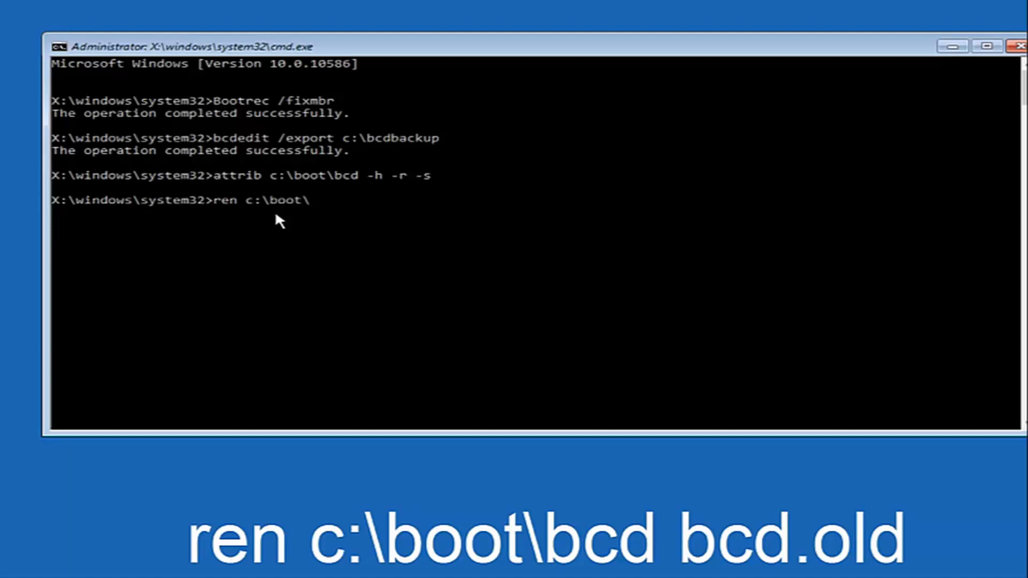
pyautogui.write('bcd')
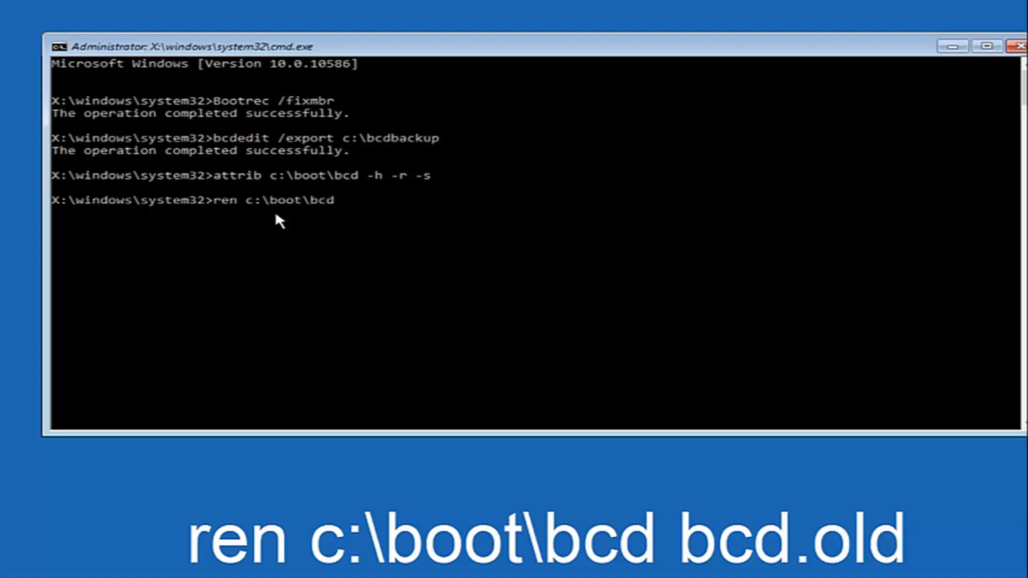
pyautogui.write('b')
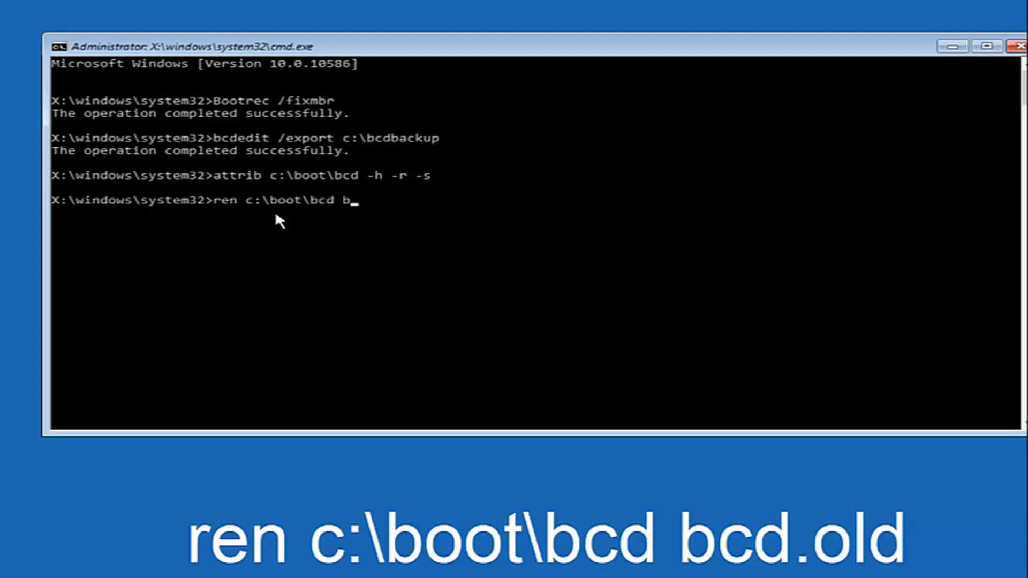
pyautogui.write('cd.old')
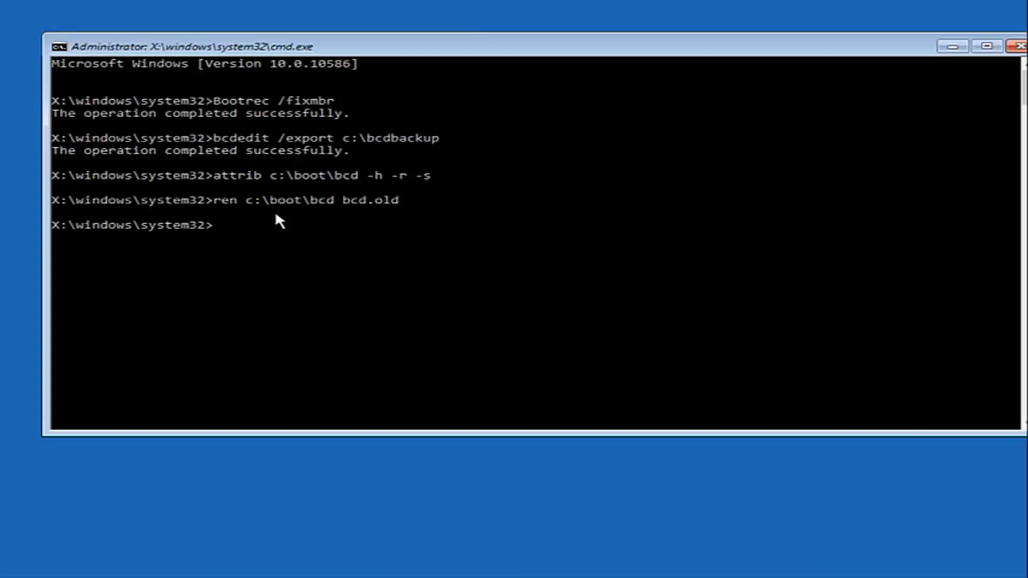
# Run bootrec /rebuildbcd and answer y to add C:\Windows to the boot list.
pyautogui.write('b')
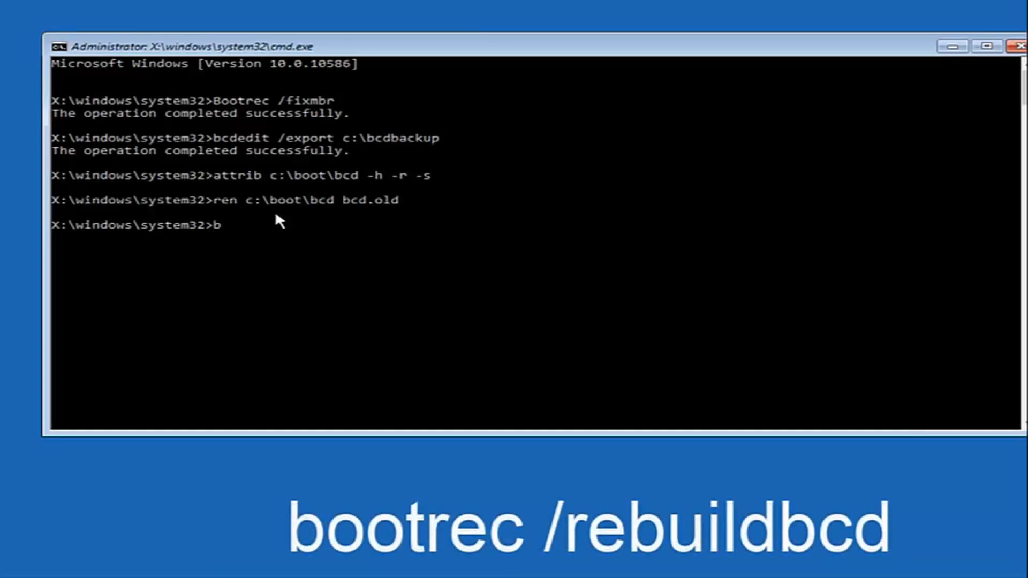
pyautogui.write('ootrec /')
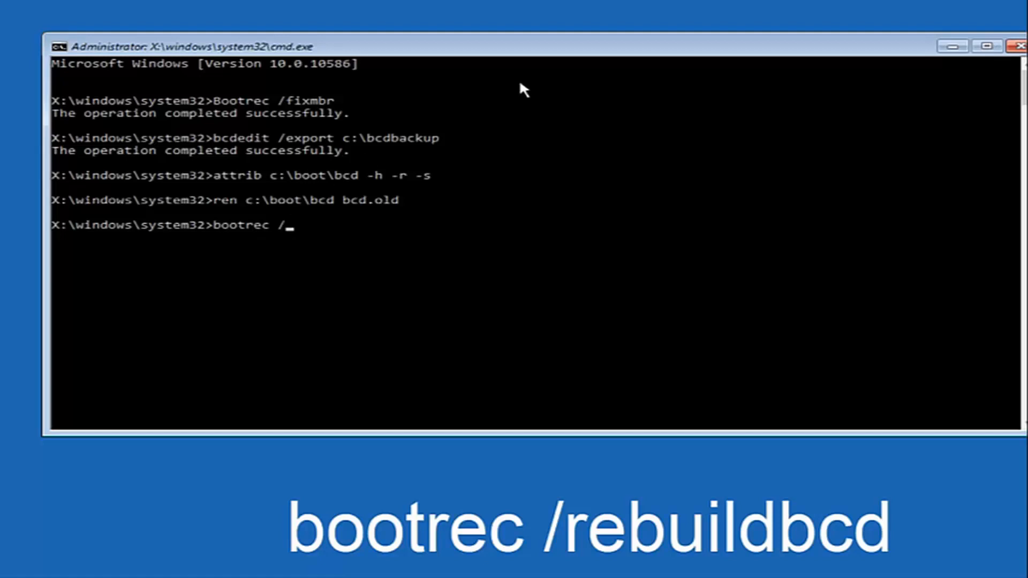
pyautogui.write('rebuil')
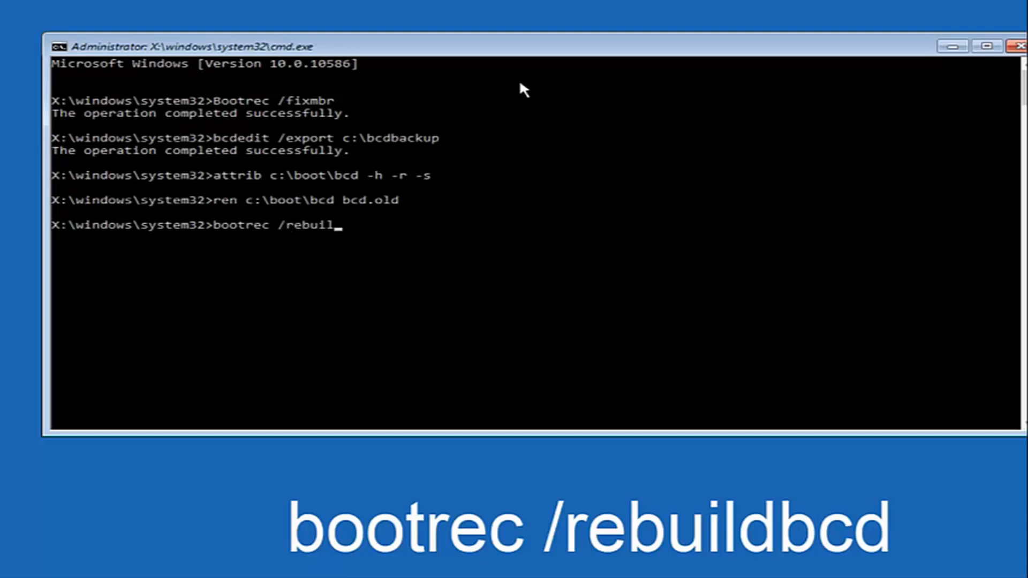
pyautogui.write('dbcd')
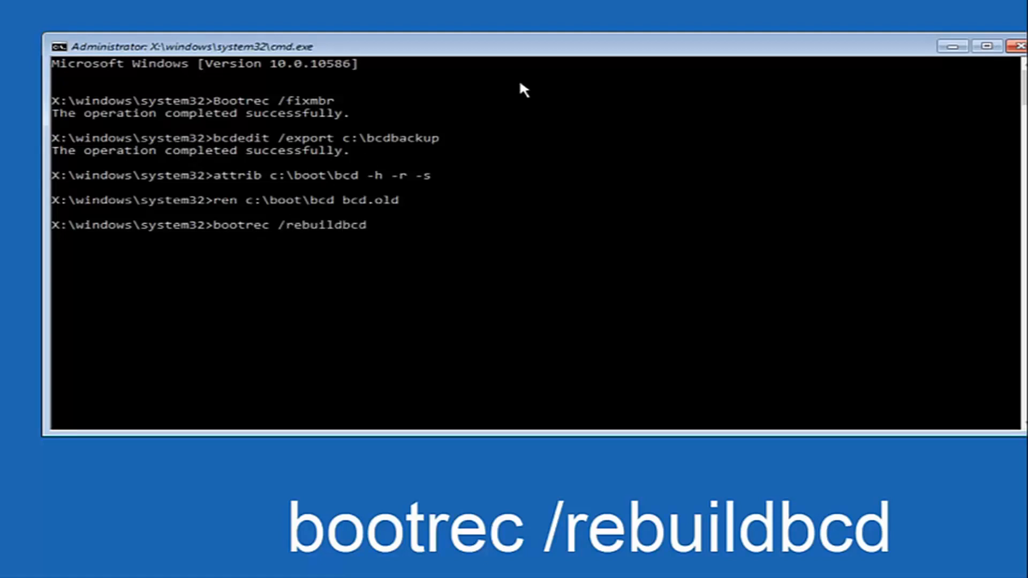
pyautogui.press('Enter')
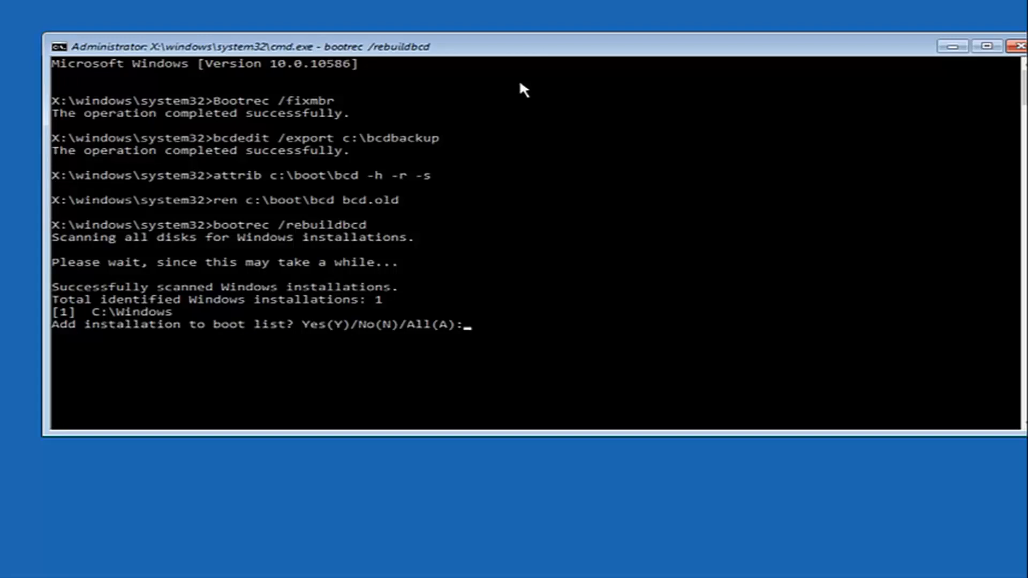
pyautogui.write('y')
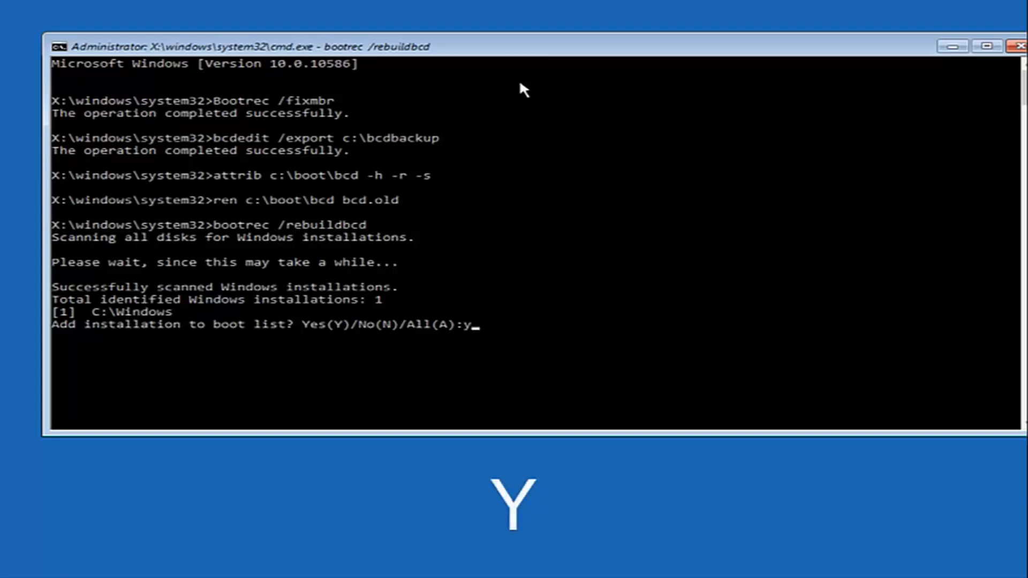
pyautogui.press('enter')
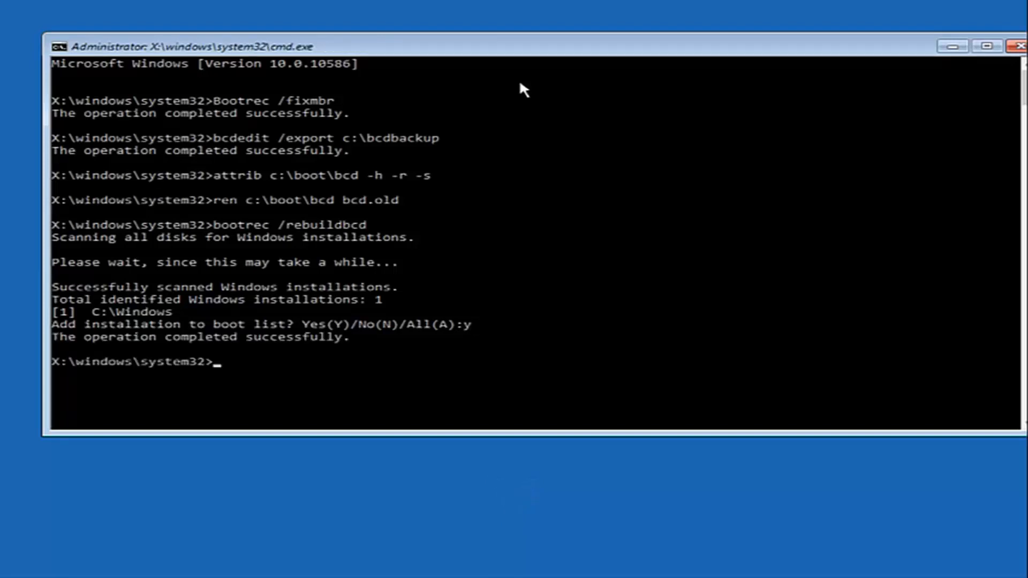
# Enter exit to close Command Prompt and return to Choose an option.
pyautogui.write('exit')
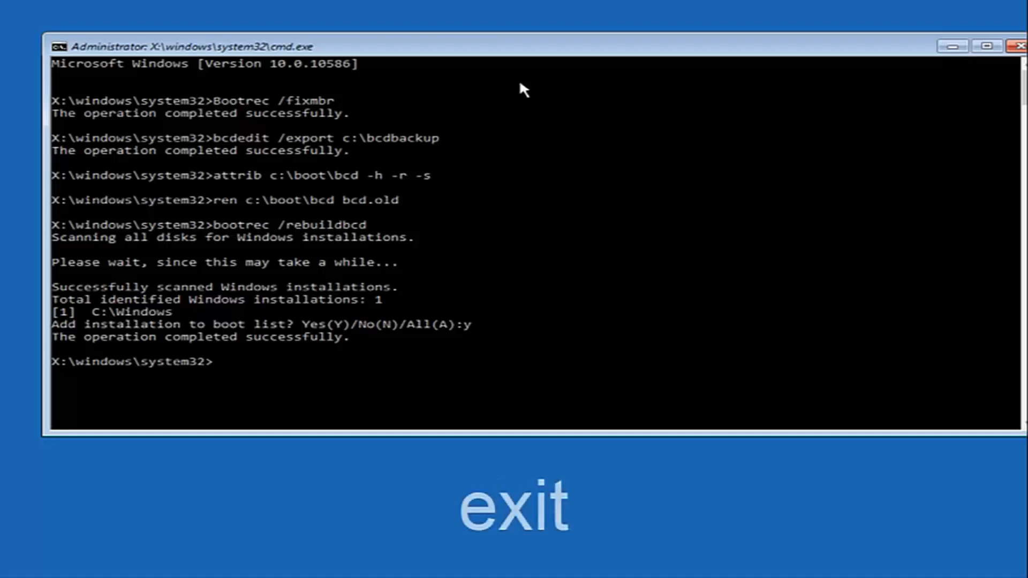
pyautogui.write('exit')
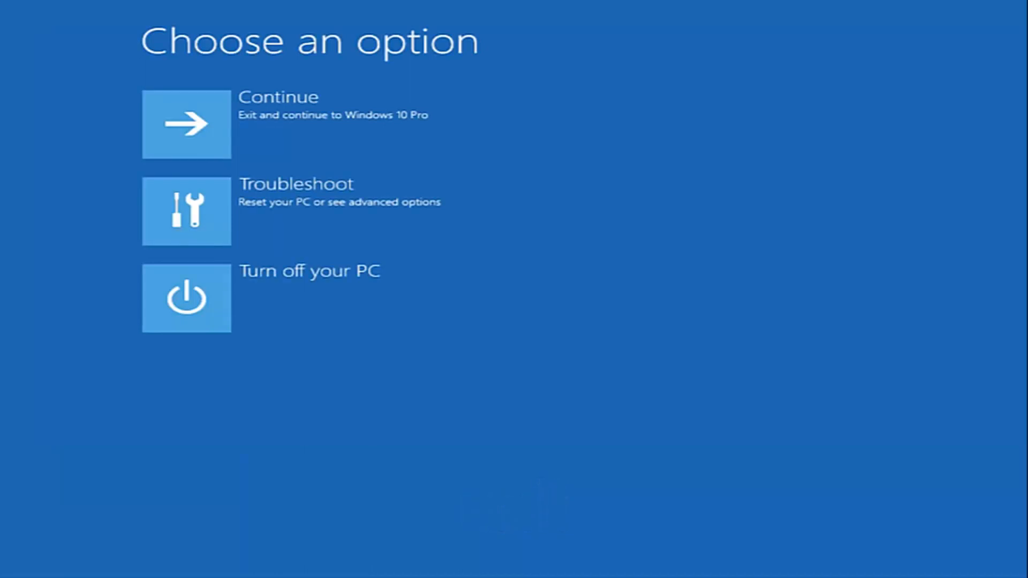
pyautogui.moveTo(200, 144)
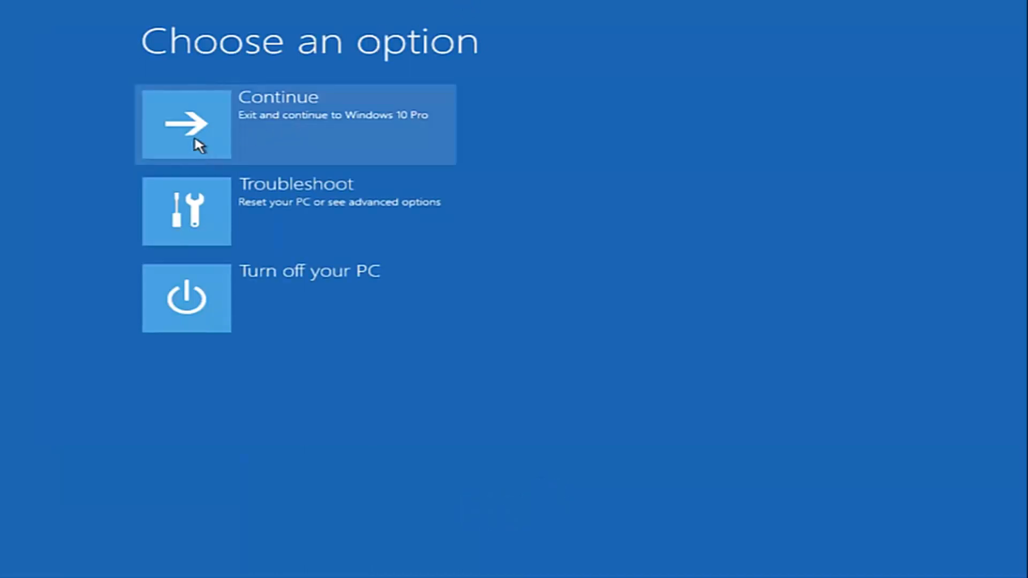
pyautogui.moveTo(264, 127)
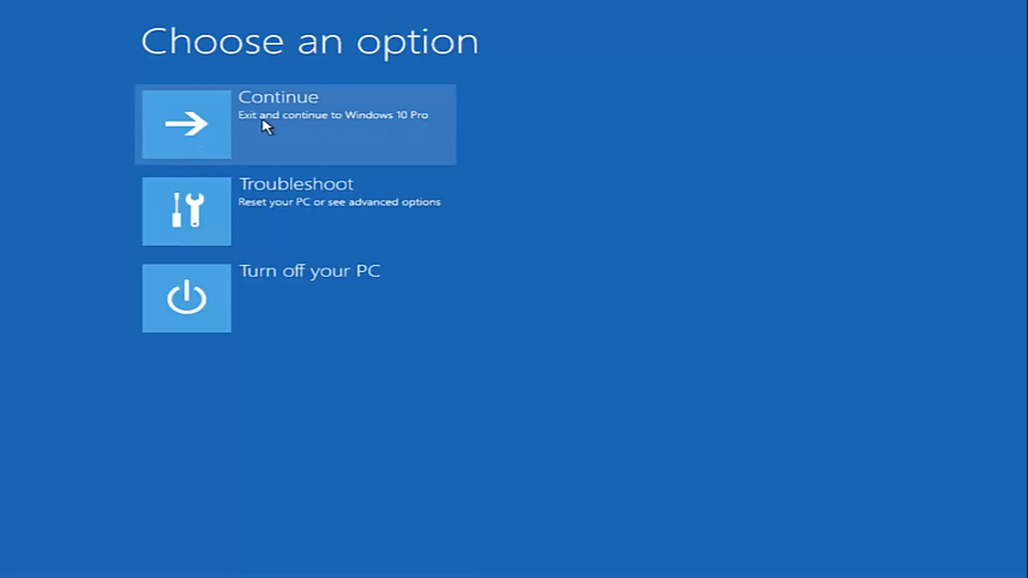